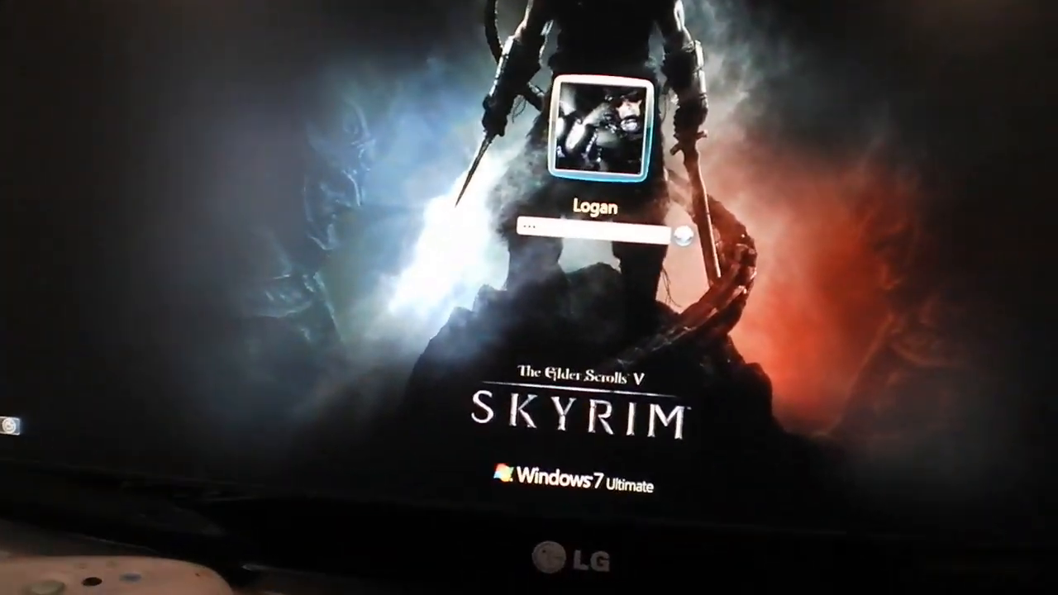
Submit the entered password to log on as Logan and reach the Welcome screen.
{"action": "key", "text": "Return"}
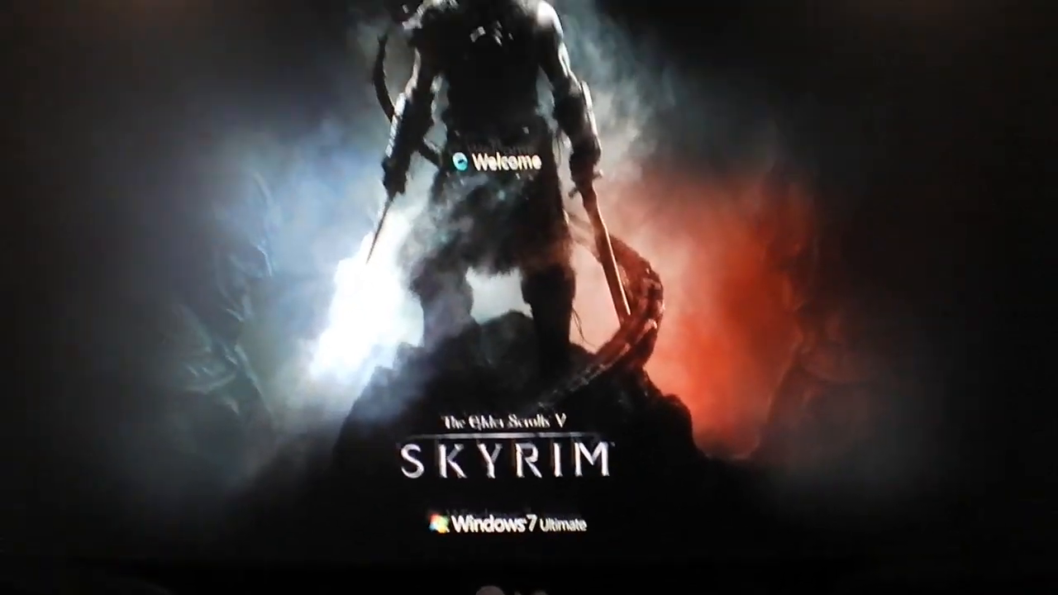